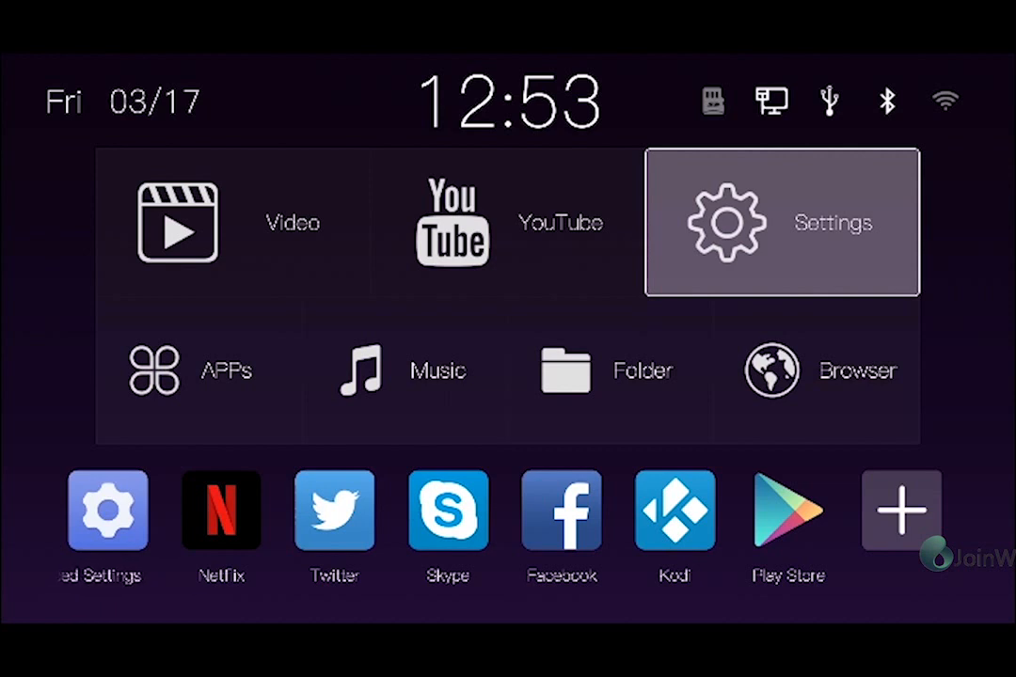
# Step: Enter the launcher Settings grid and highlight the Network category
pyautogui.click(781, 222)
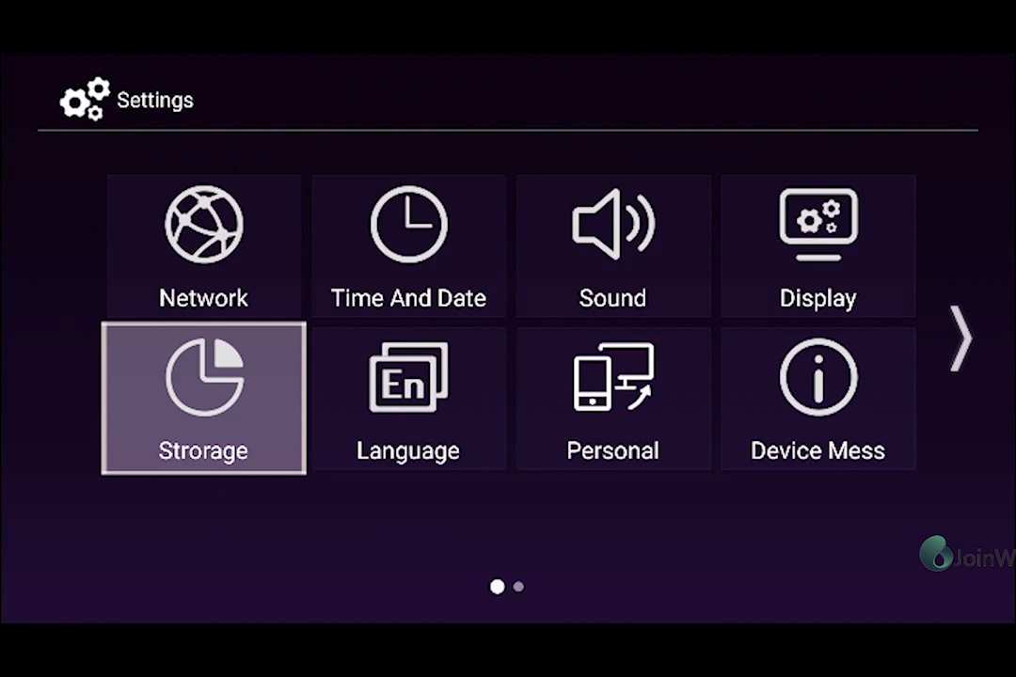
pyautogui.click(203, 397)
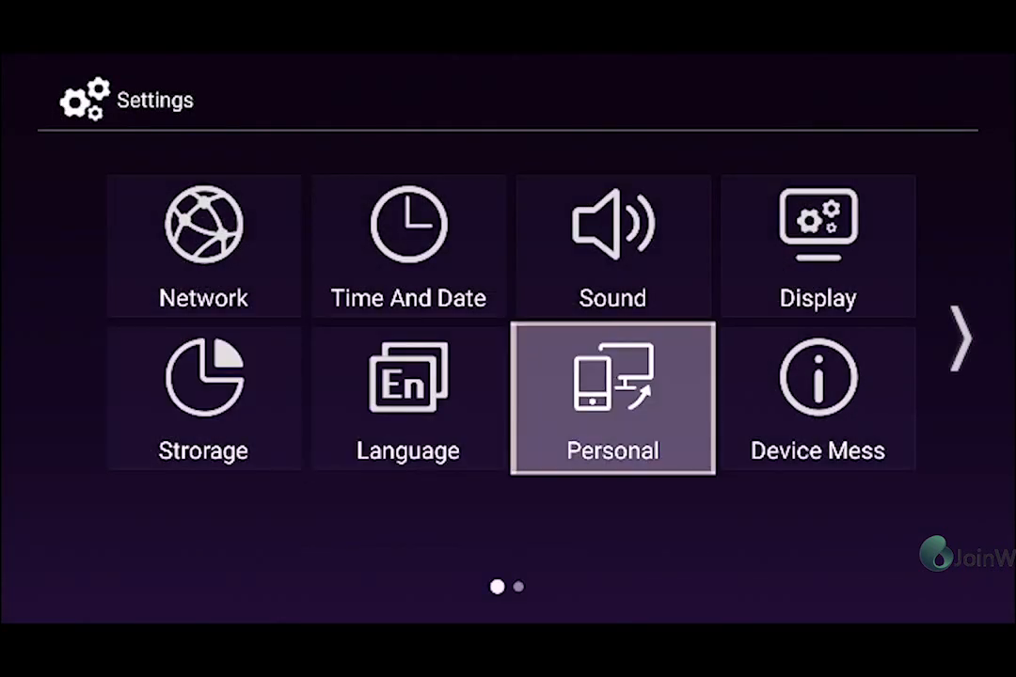
# Step: Move past Personal and Device Mess to the page with Factory Reset, System Update, App Manage and Developer
pyautogui.click(614, 399)
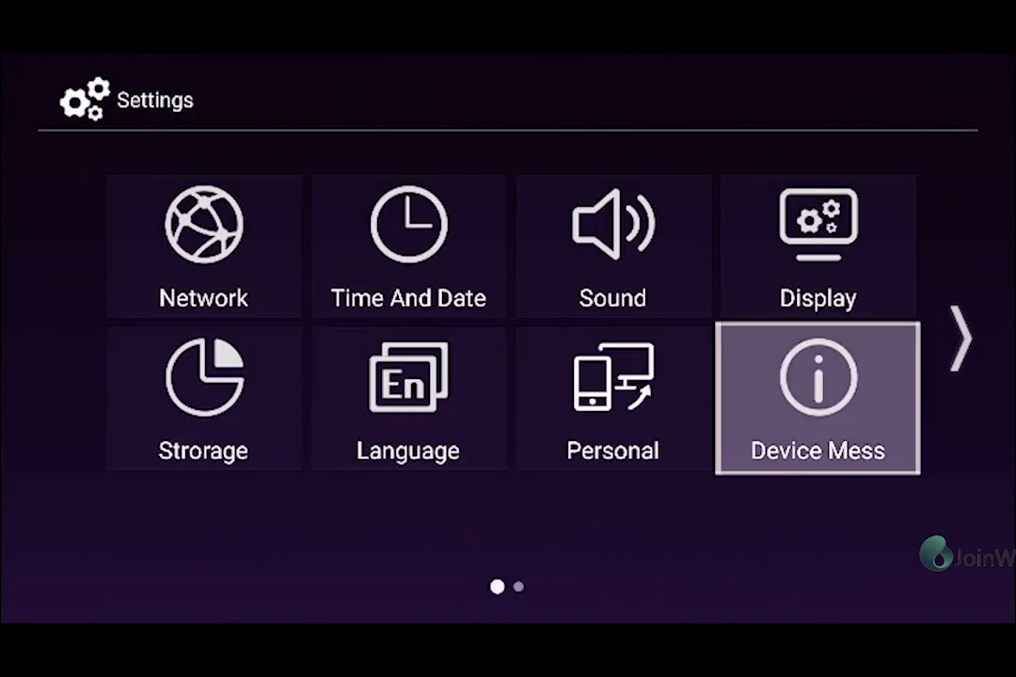
pyautogui.click(816, 399)
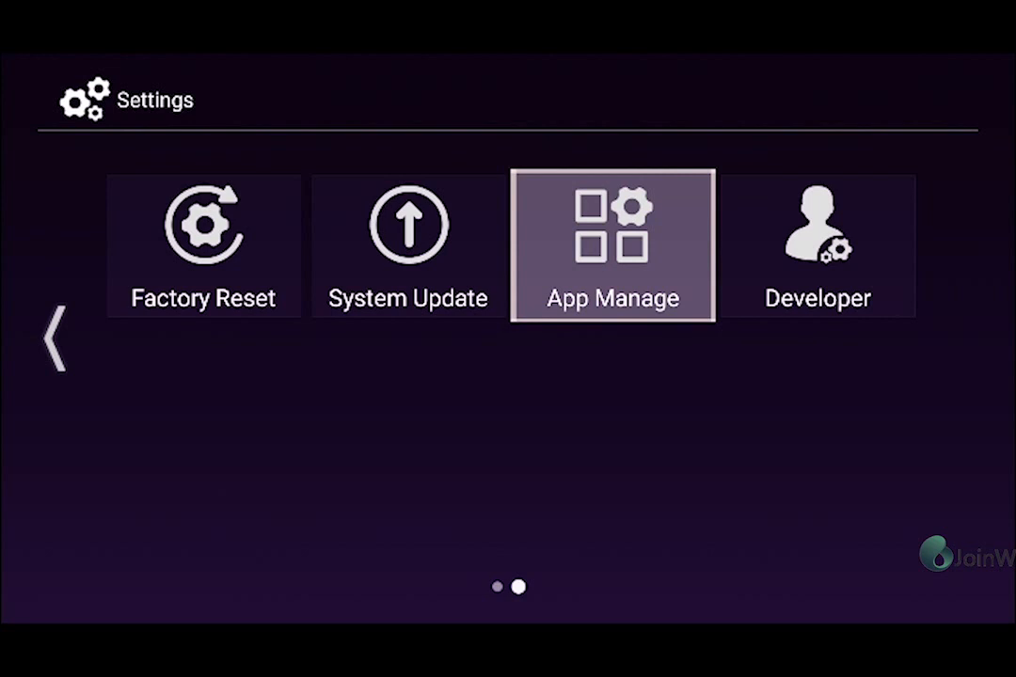
# Step: View all installed applications in App Manage, then return to the launcher home screen
pyautogui.click(613, 244)
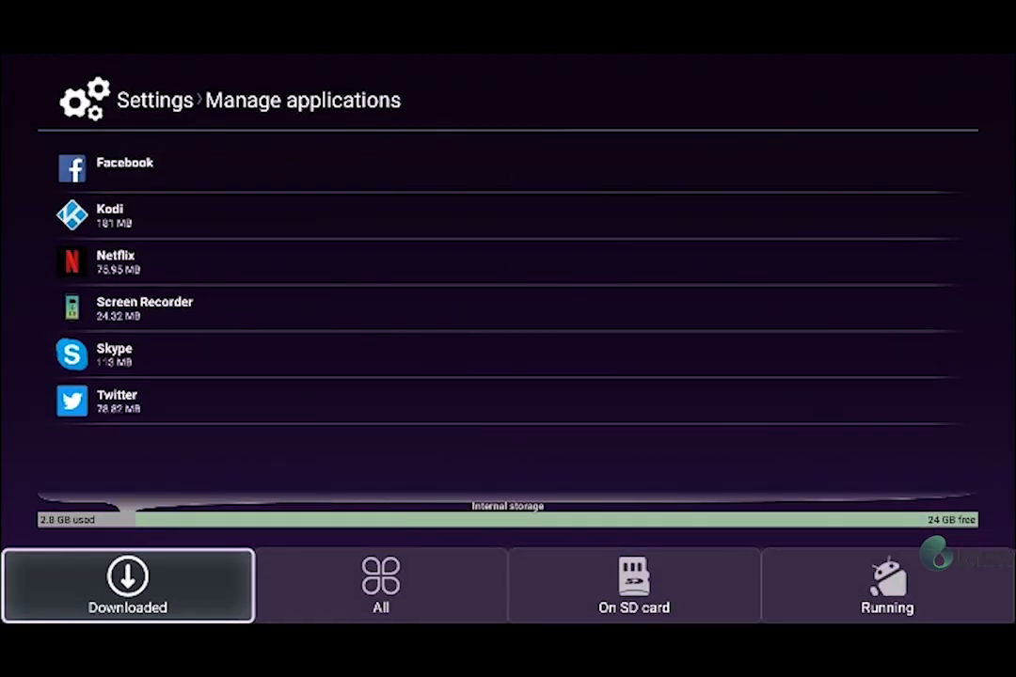
pyautogui.click(380, 585)
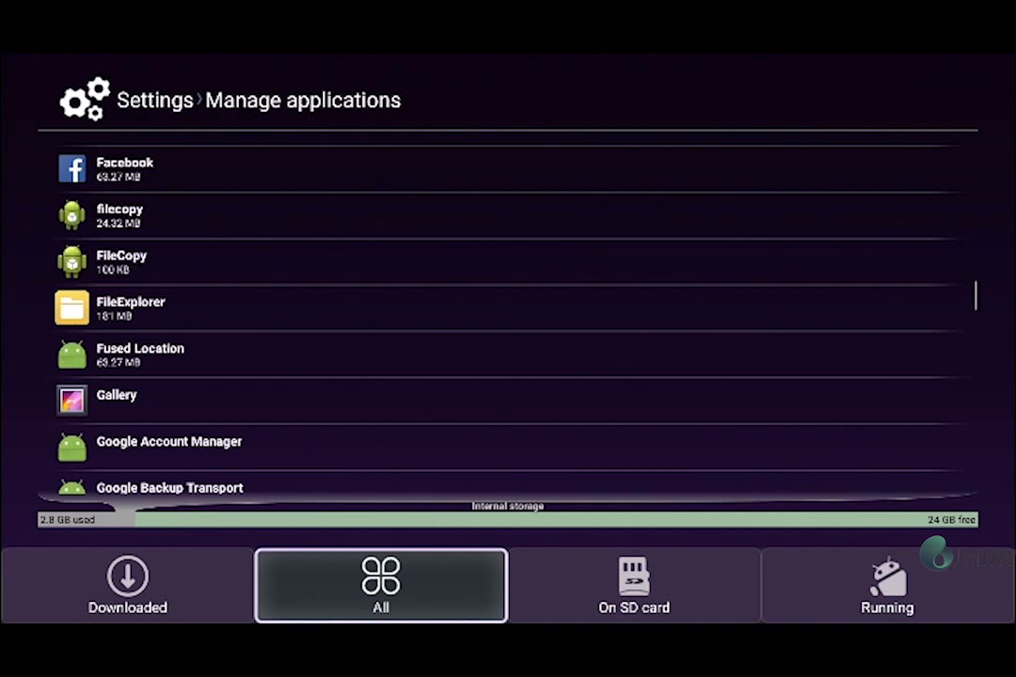
pyautogui.click(886, 586)
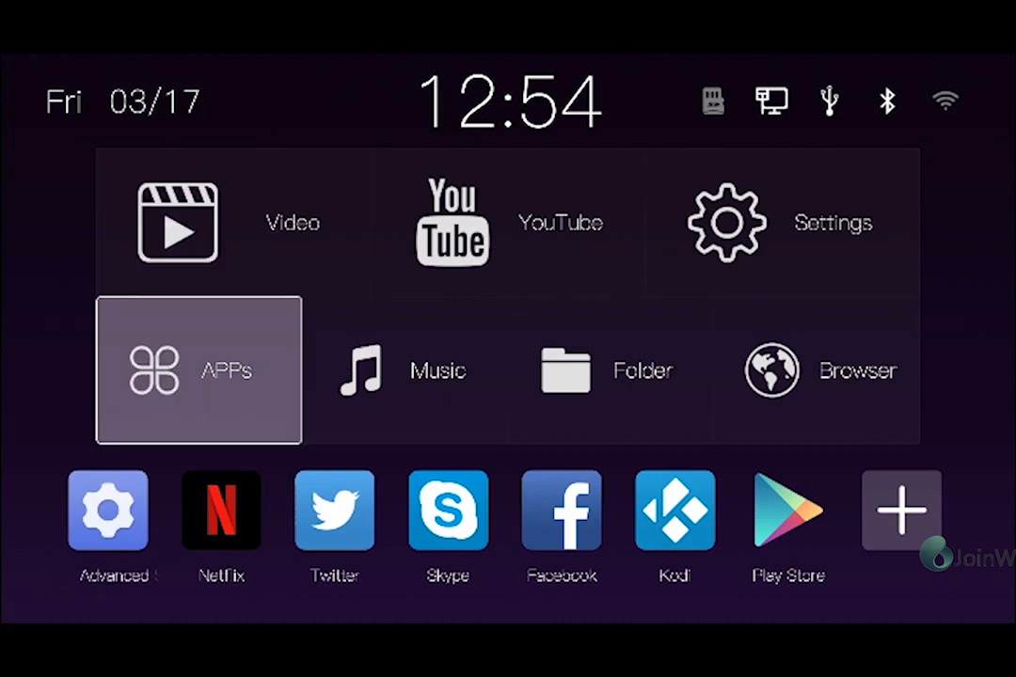
# Step: Launch the Settings app from the apps grid to reach the device's Advanced Settings
pyautogui.click(198, 368)
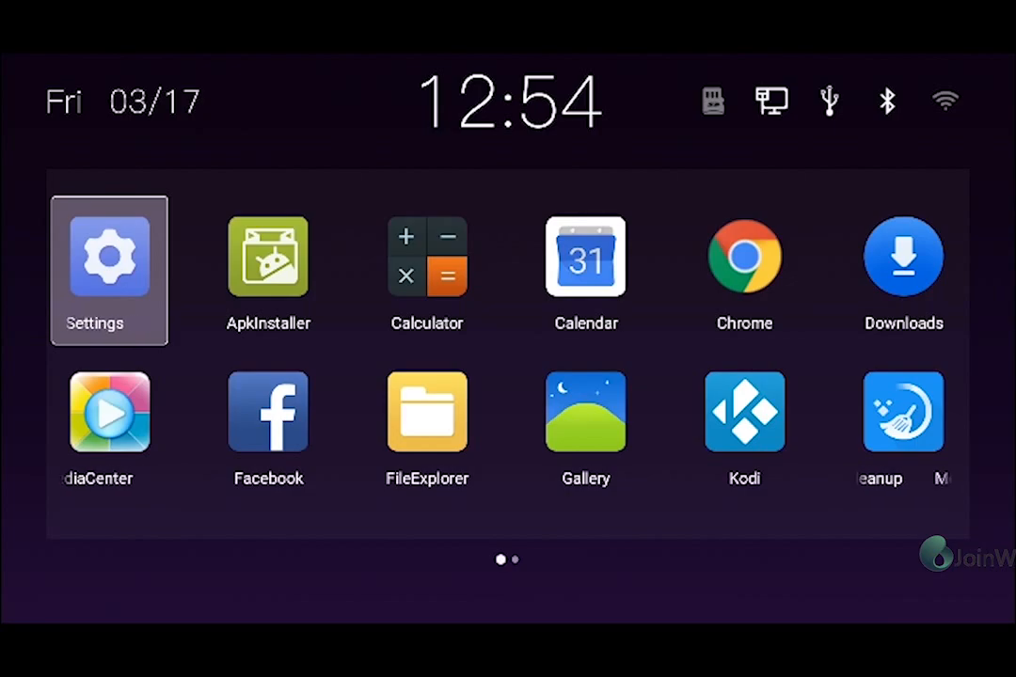
pyautogui.click(109, 271)
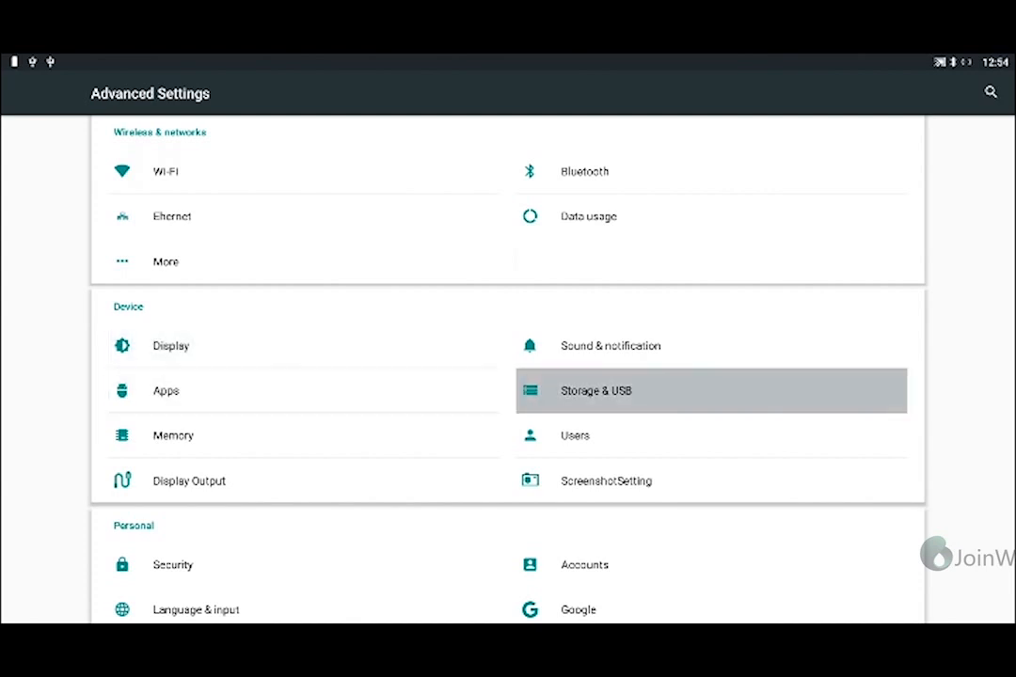
# Step: Scroll Advanced Settings down to the Personal and System sections with Backup & reset, Date & time and About box
pyautogui.click(596, 389)
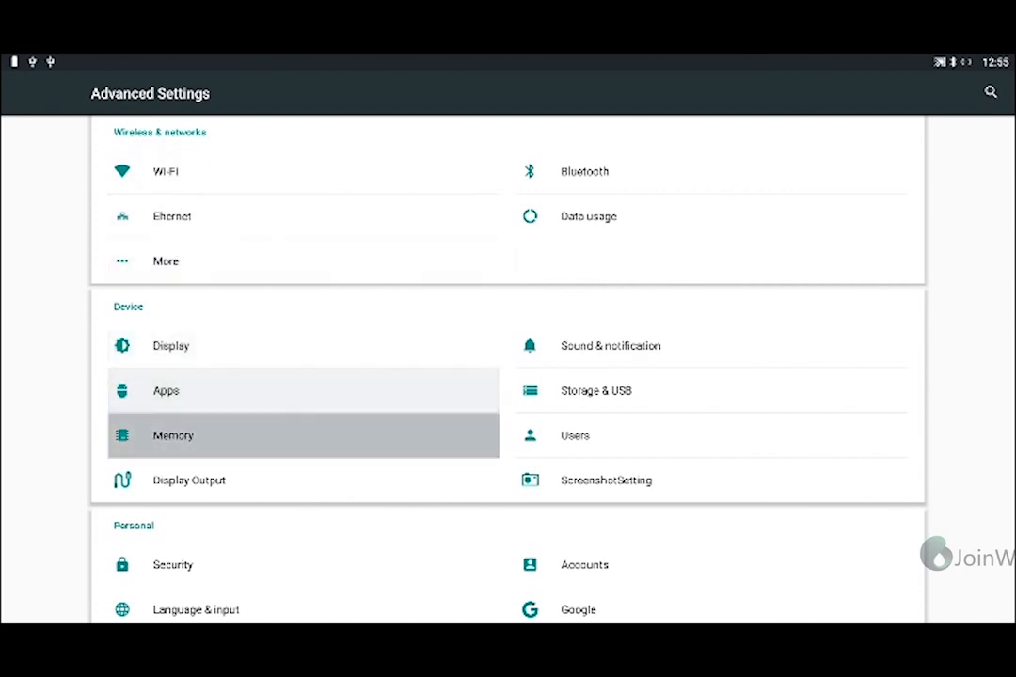
pyautogui.scroll(-3)
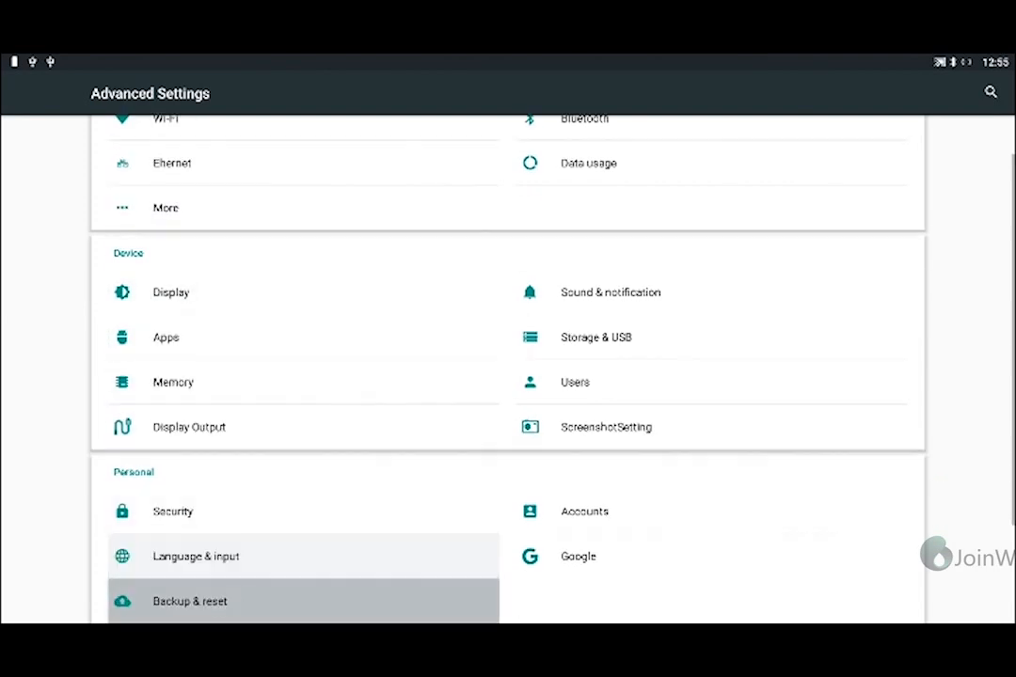
pyautogui.scroll(-3)
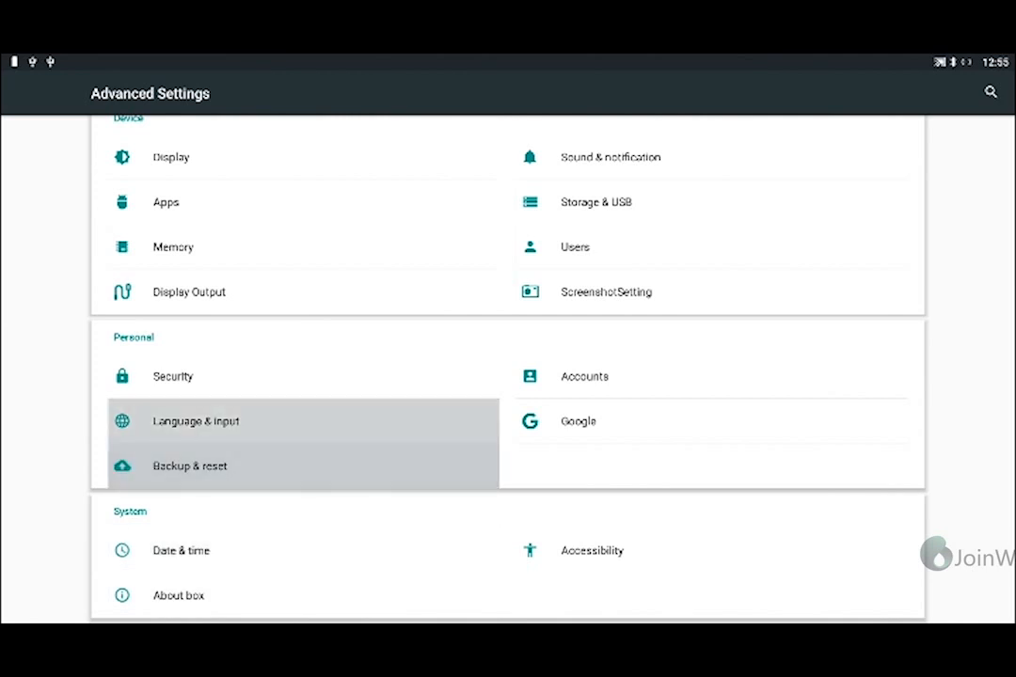
pyautogui.moveTo(196, 422)
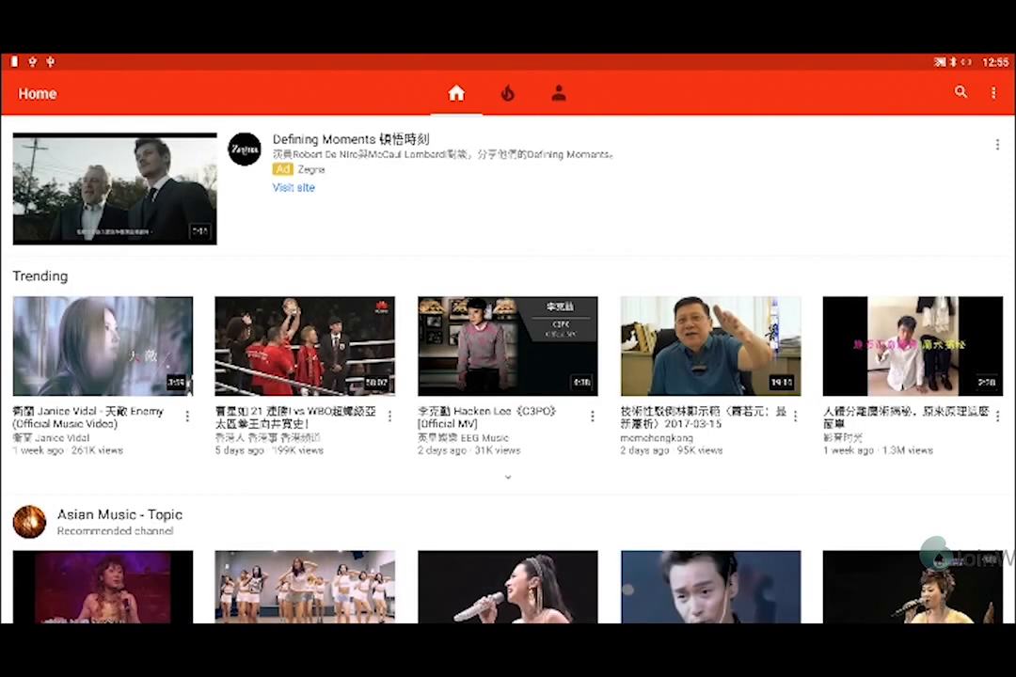
# Step: Browse YouTube's Trending, Account and Home feeds before leaving for the launcher
pyautogui.click(506, 94)
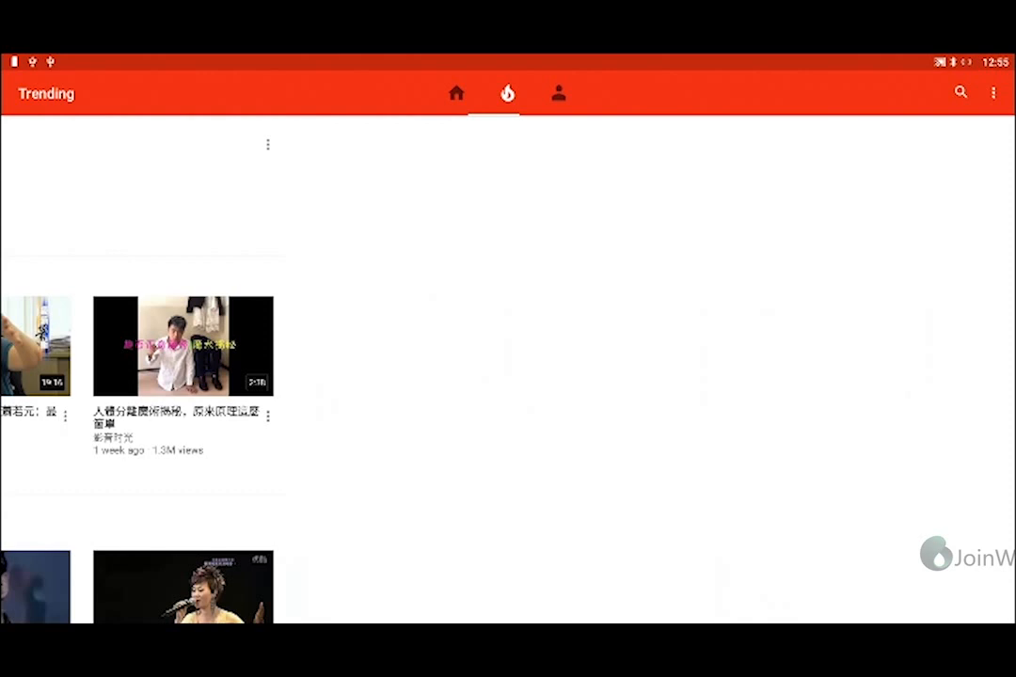
pyautogui.click(557, 94)
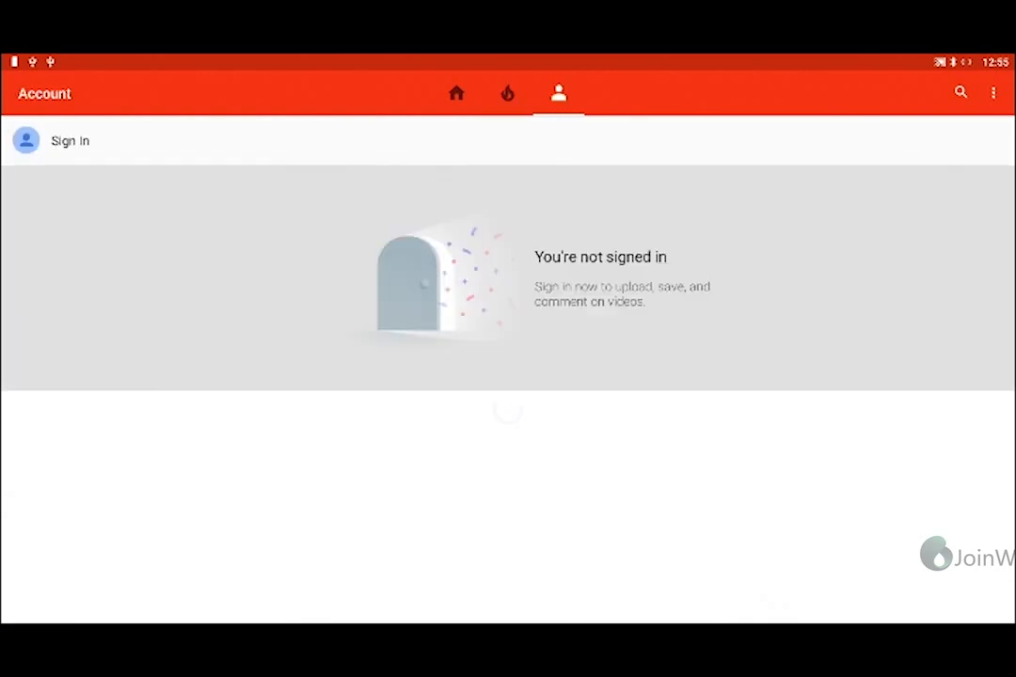
pyautogui.click(455, 92)
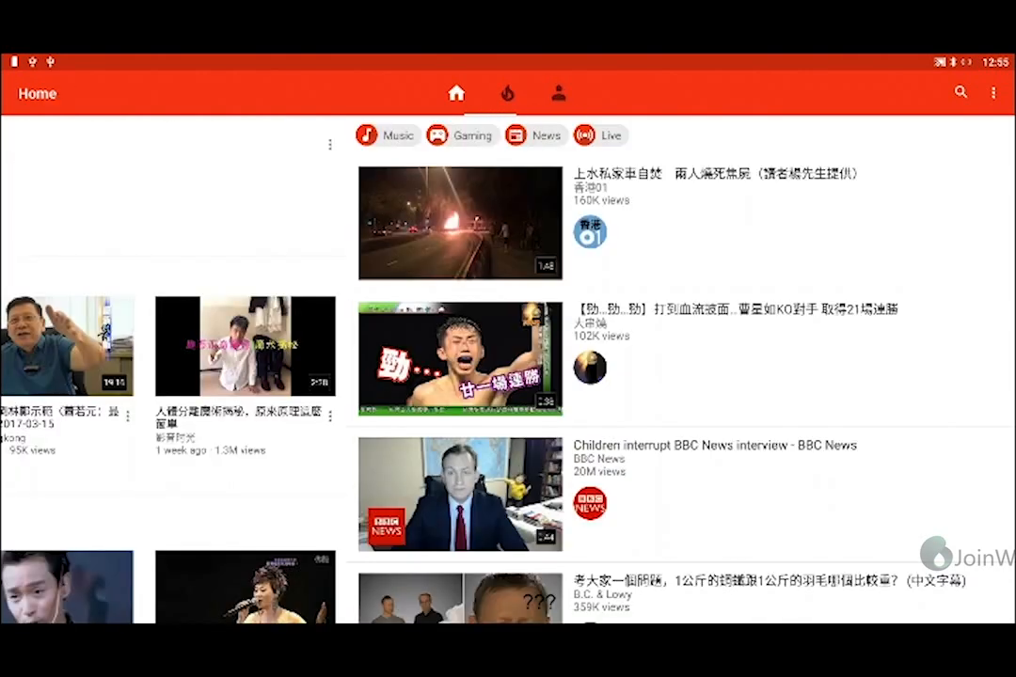
pyautogui.click(507, 94)
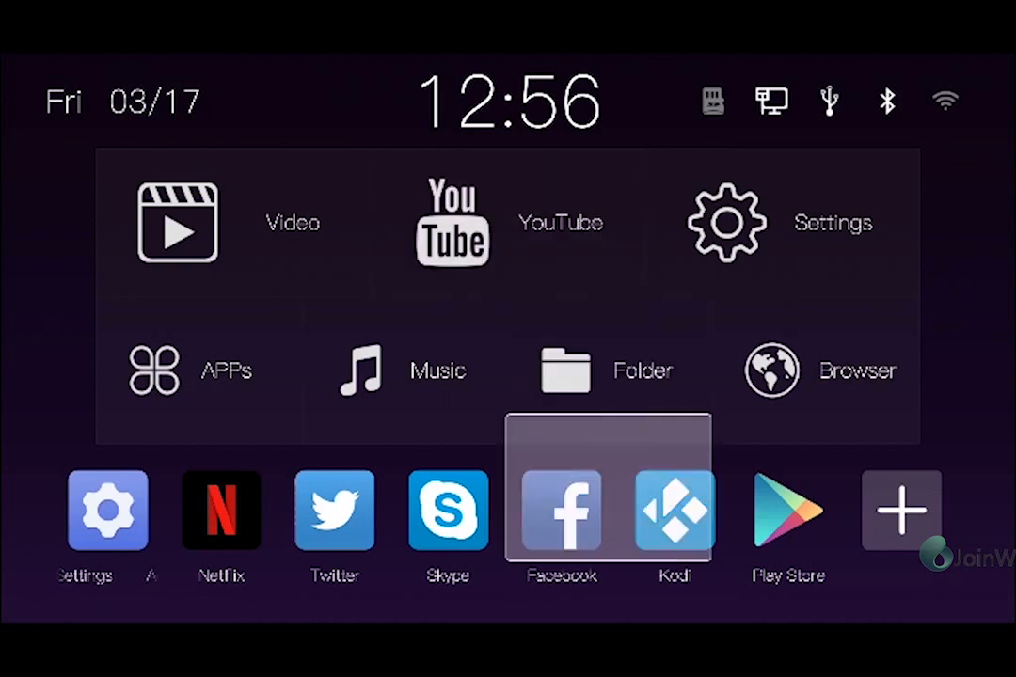
pyautogui.click(674, 512)
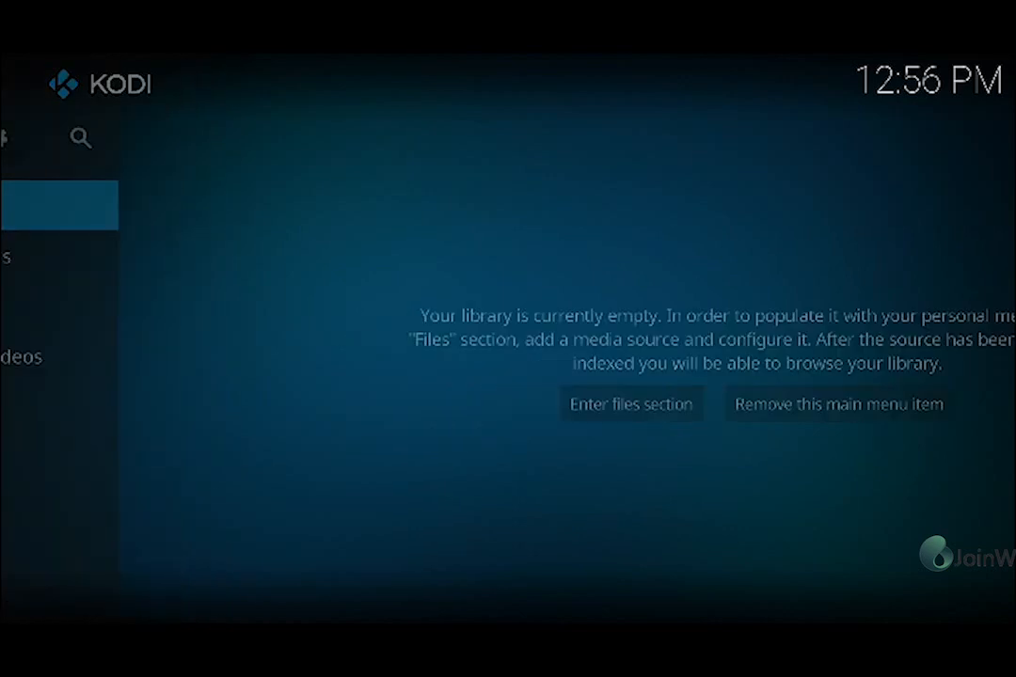
pyautogui.click(631, 402)
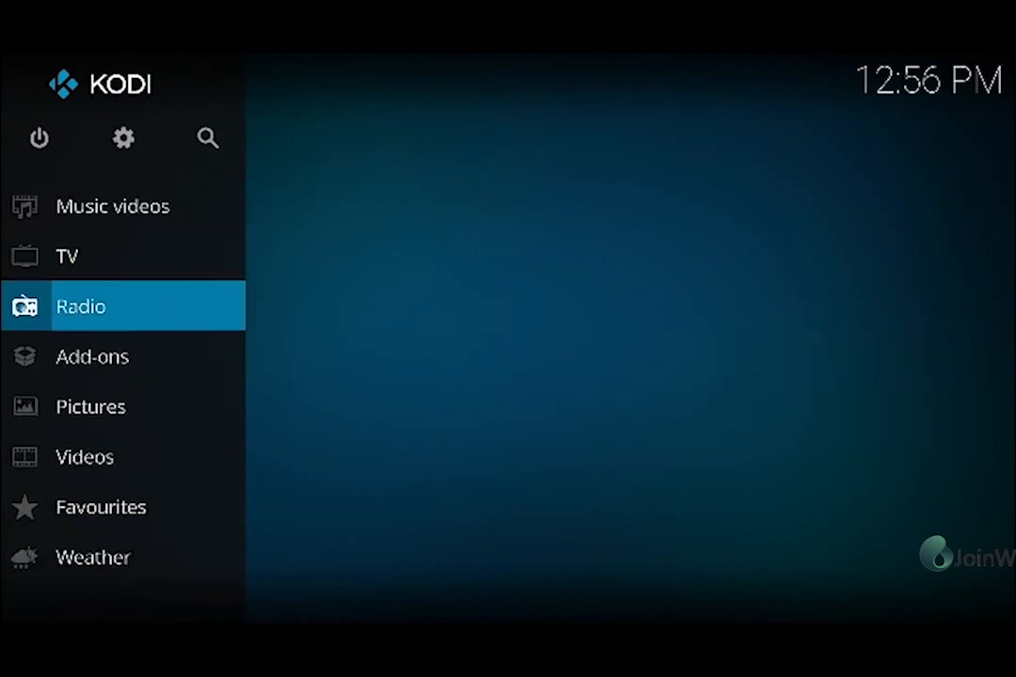
pyautogui.click(90, 407)
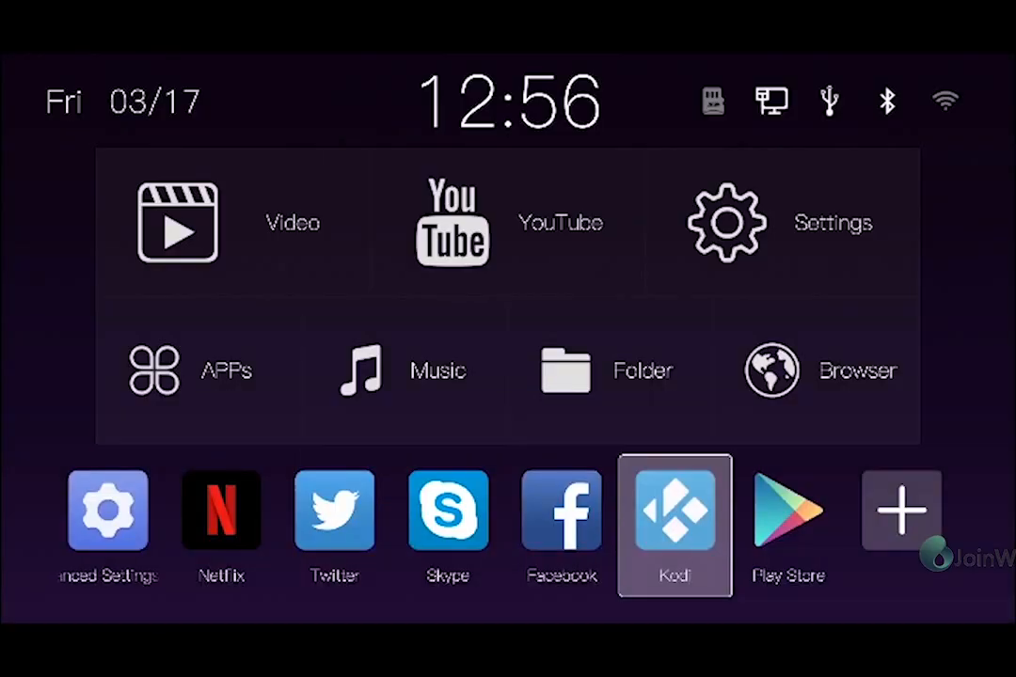
# Step: Move focus from the dock to the APPs tile and show the full apps grid with Calculator, Chrome and Kodi
pyautogui.click(560, 509)
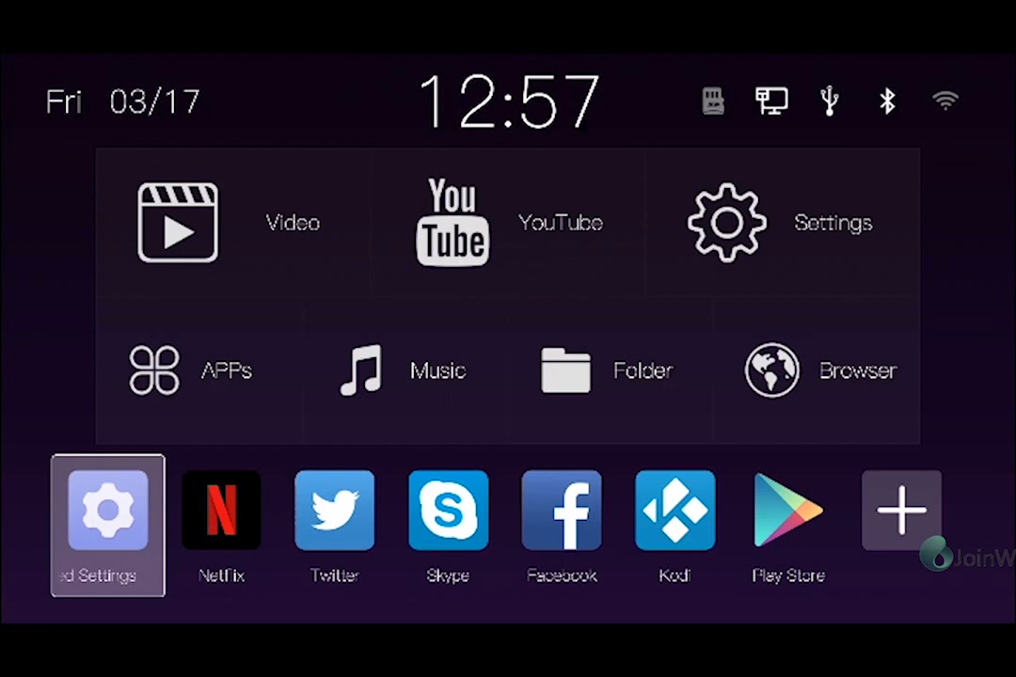
pyautogui.click(199, 369)
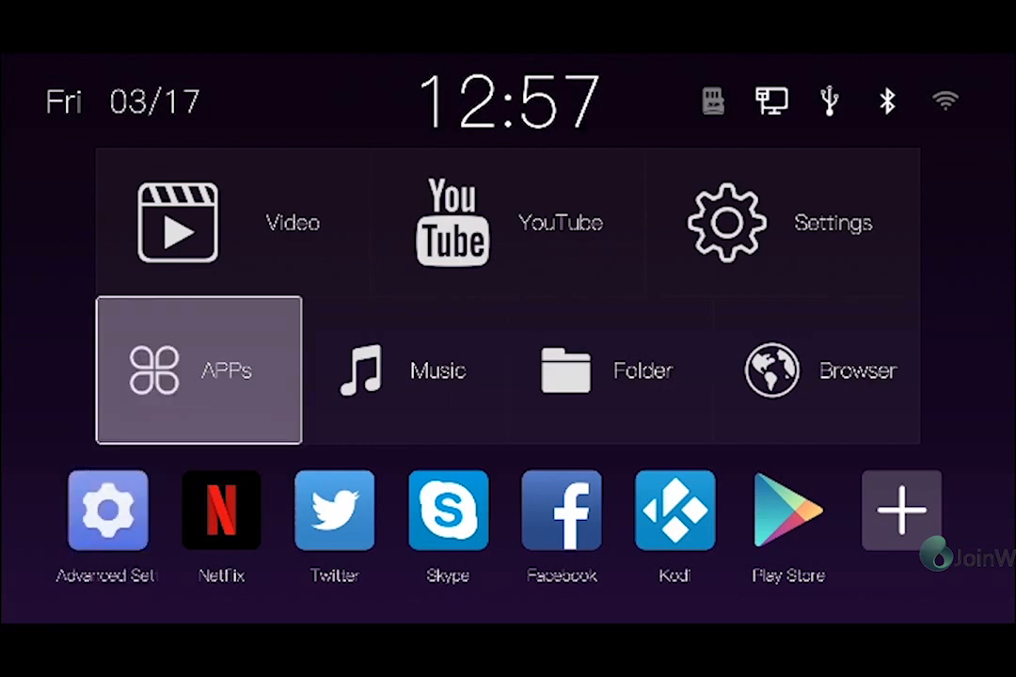
pyautogui.click(199, 369)
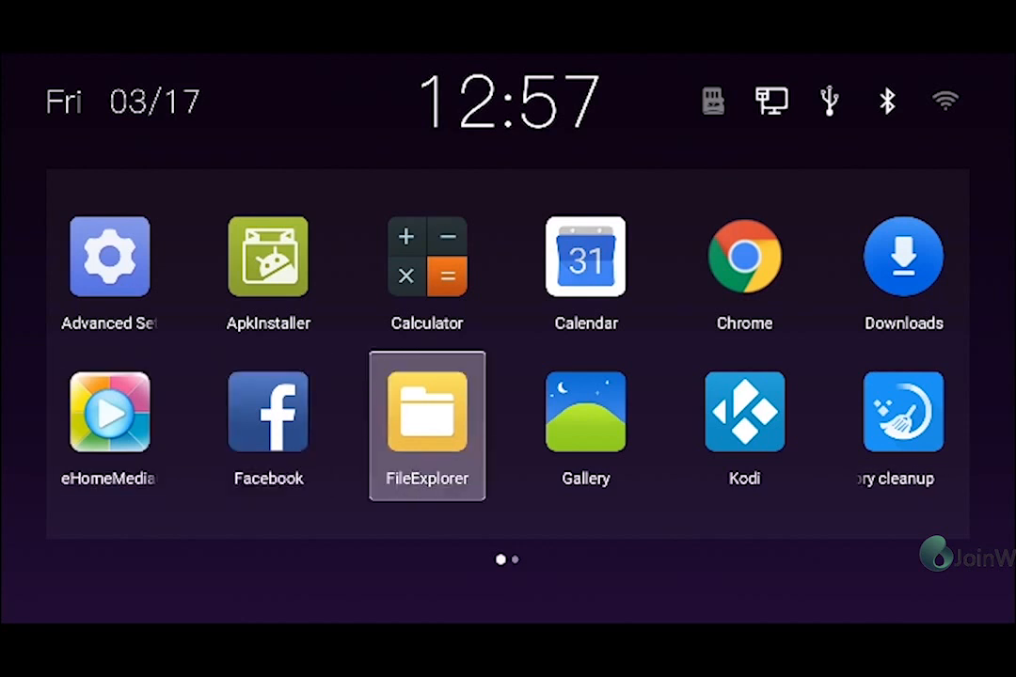